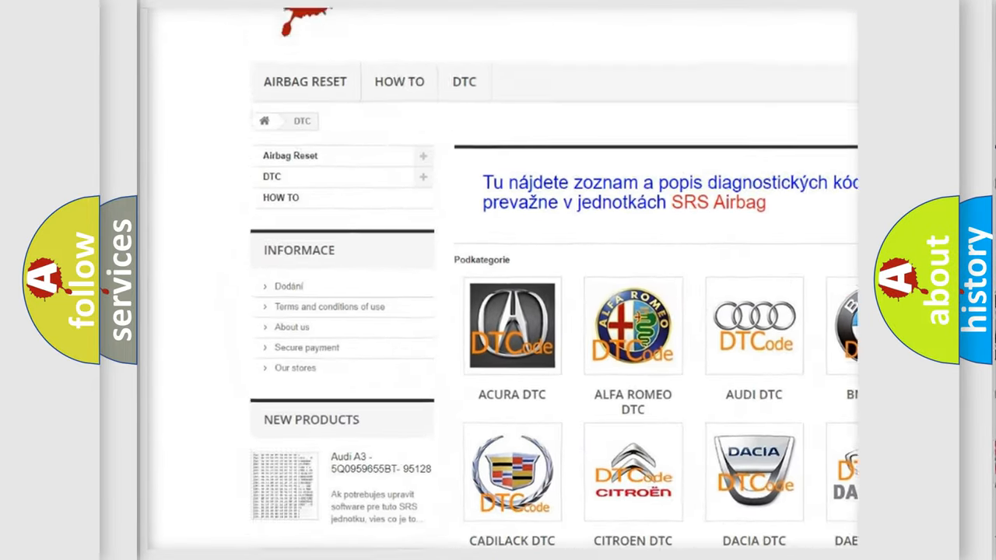
scroll("down", 3)
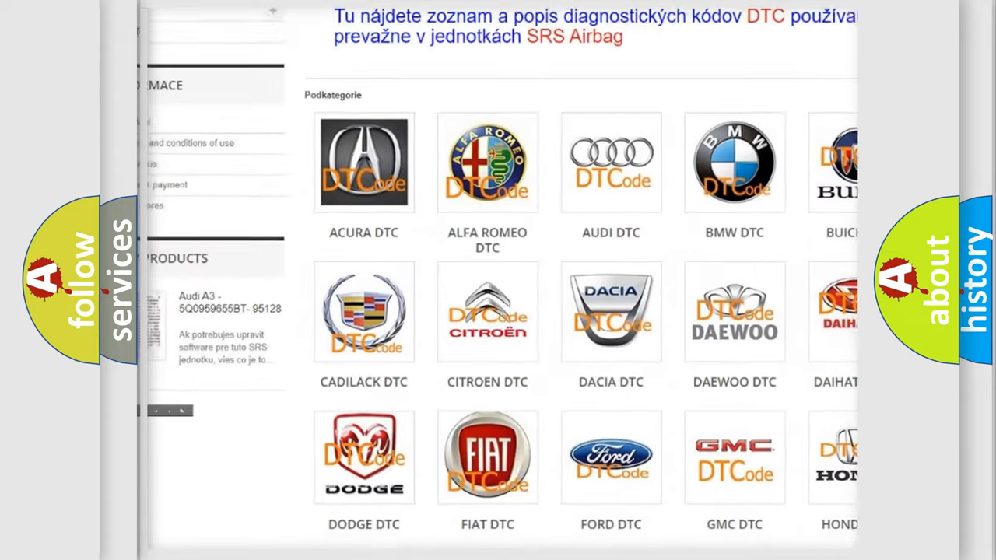
scroll("down", 3)
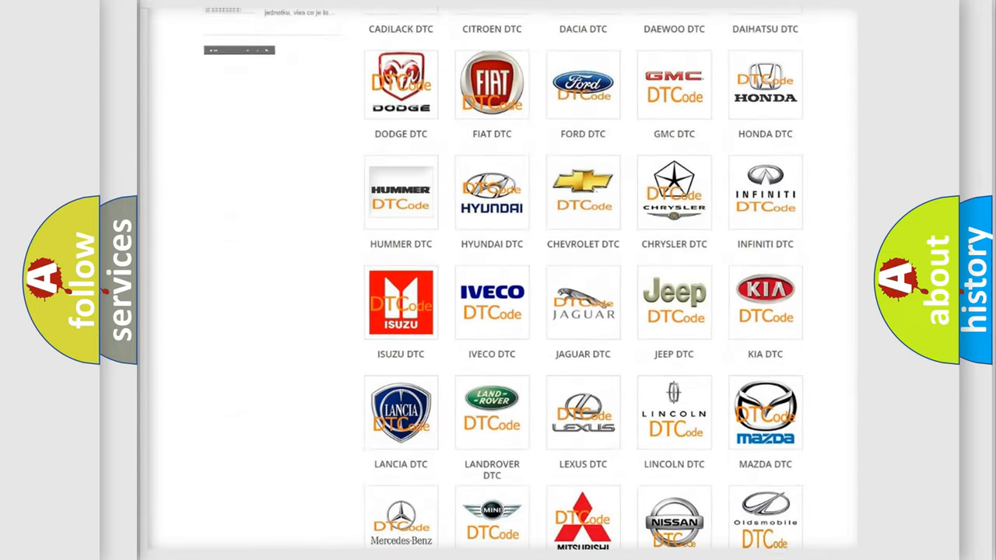
scroll("down", 3)
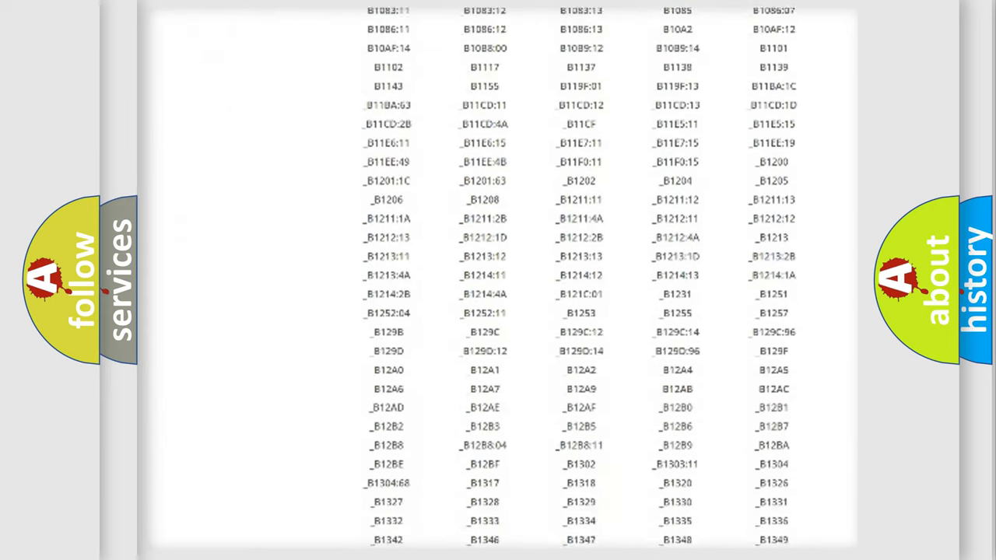
scroll("down", 3)
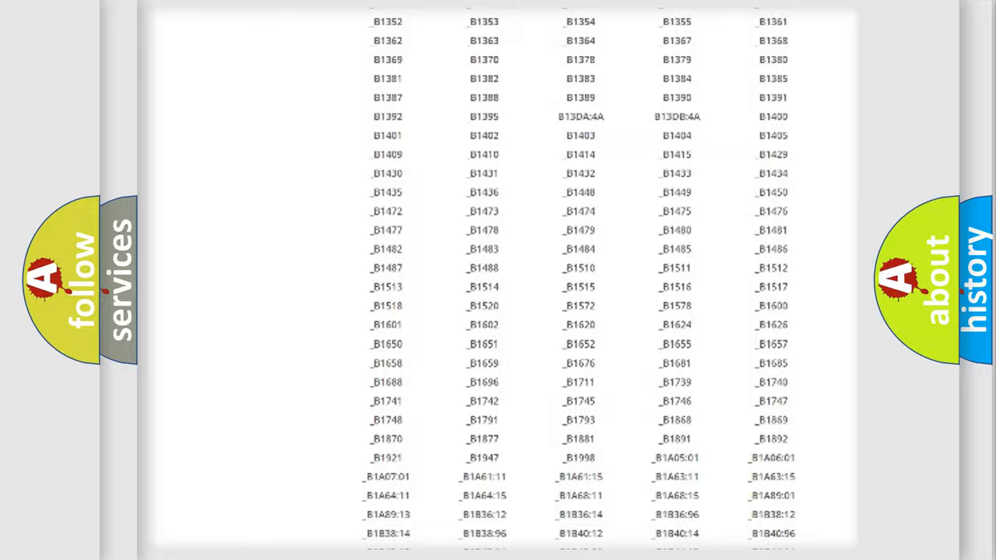